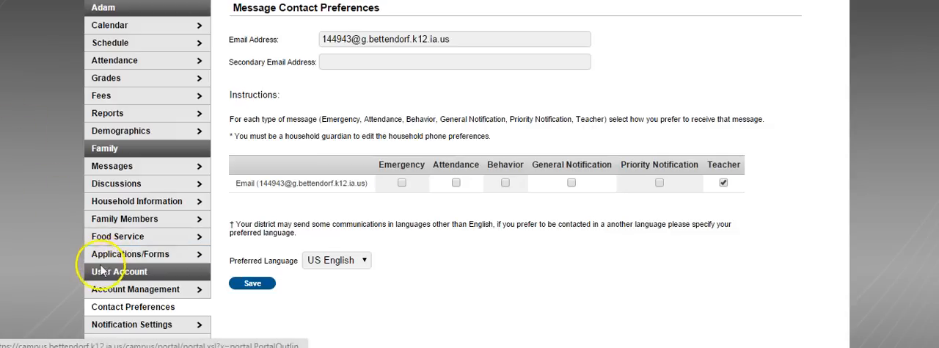
# - Open Account Management from the User Account sidebar menu
pyautogui.click(135, 288)
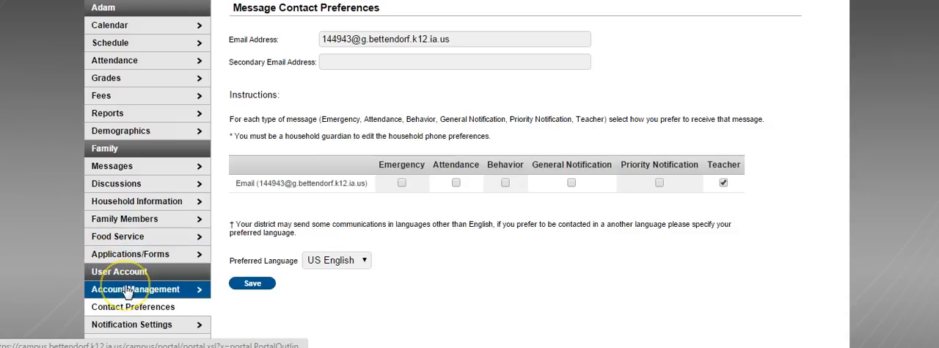
pyautogui.click(135, 288)
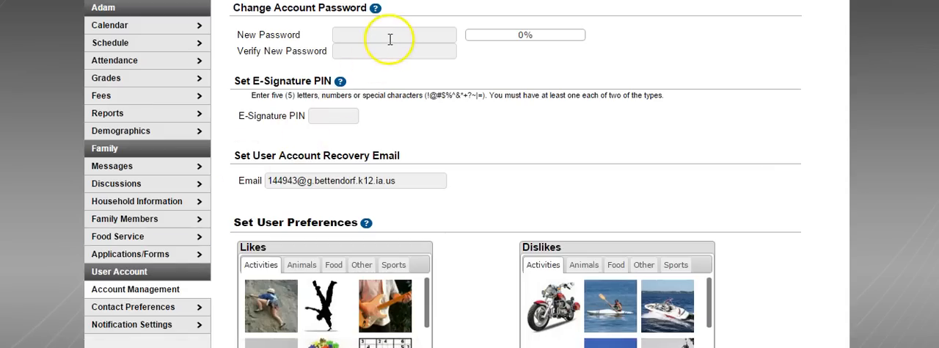
# - Enter the new password in the New Password field
pyautogui.click(394, 34)
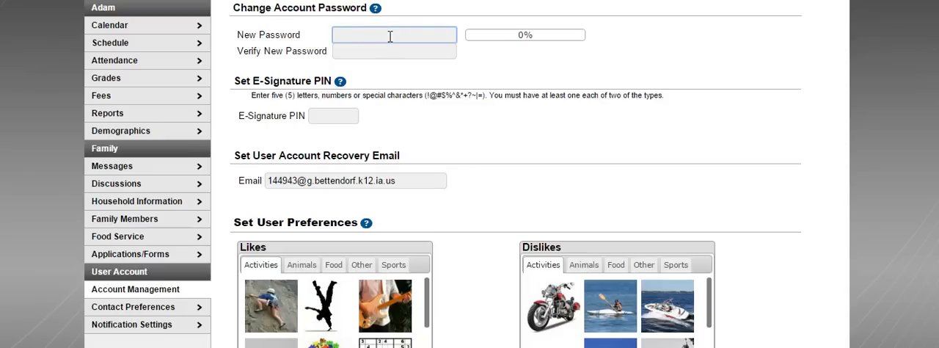
pyautogui.click(394, 34)
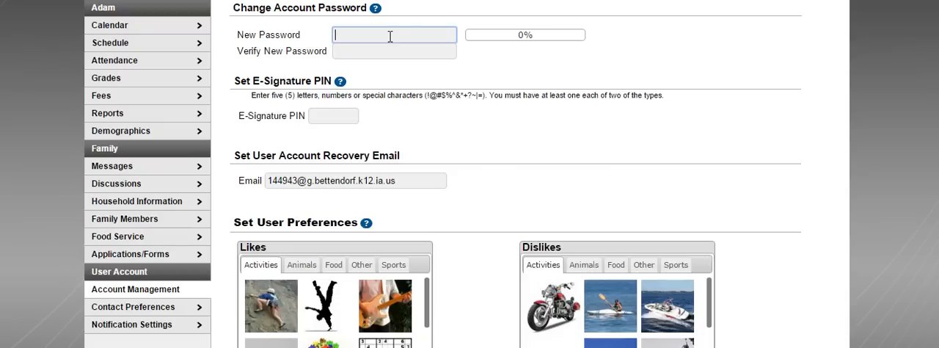
pyautogui.write('••')
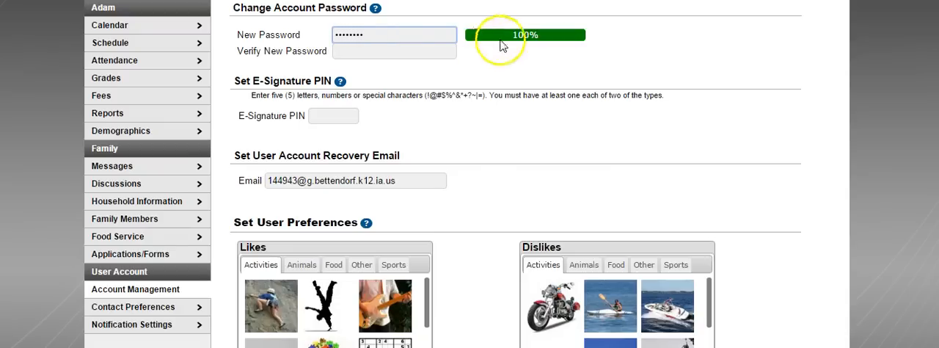
# - Re-enter the new password in Verify New Password to confirm it
pyautogui.click(394, 51)
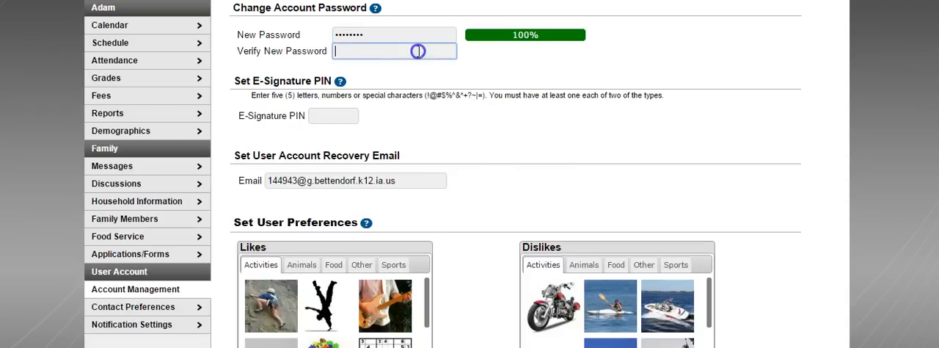
pyautogui.write('•••')
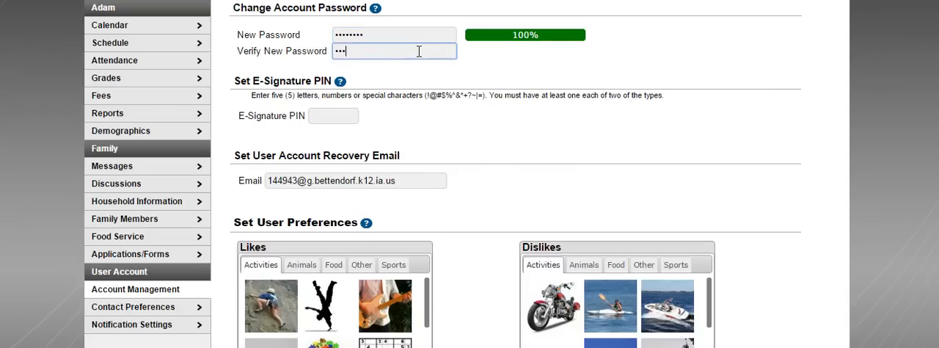
pyautogui.write('•••••')
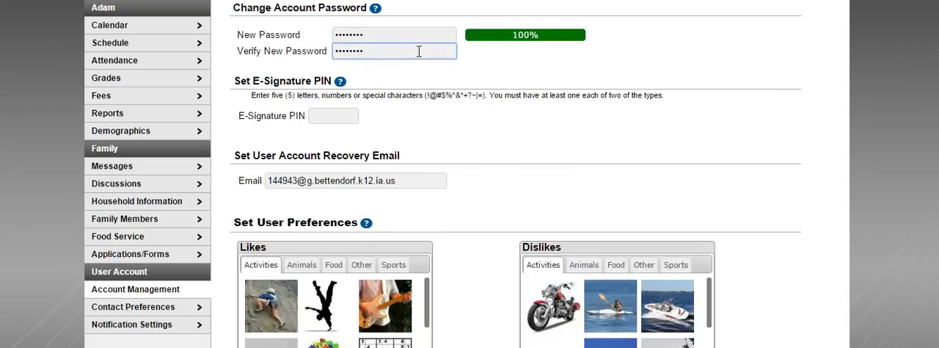
pyautogui.moveTo(305, 72)
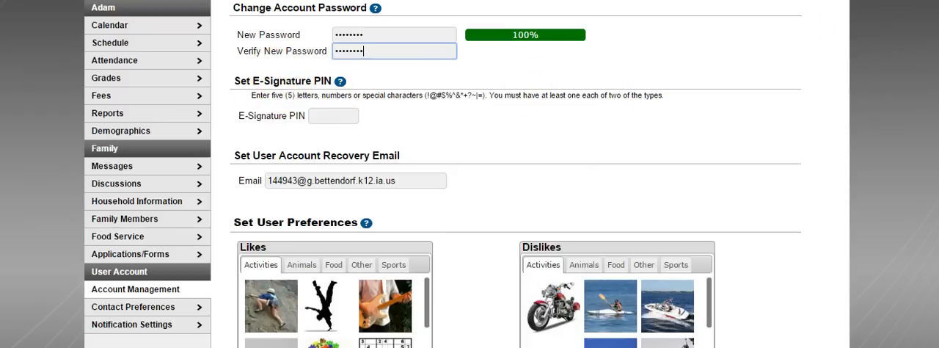
pyautogui.scroll(-3)
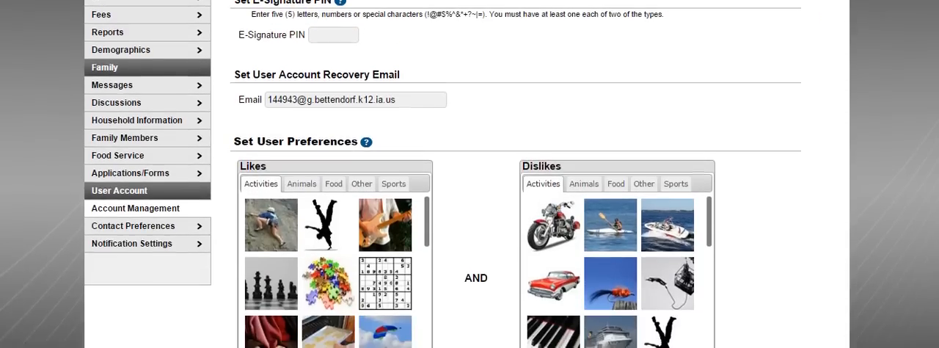
pyautogui.scroll(-3)
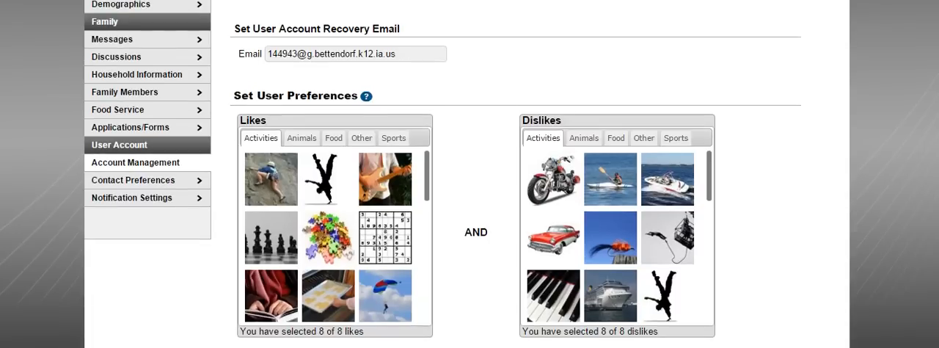
pyautogui.moveTo(508, 20)
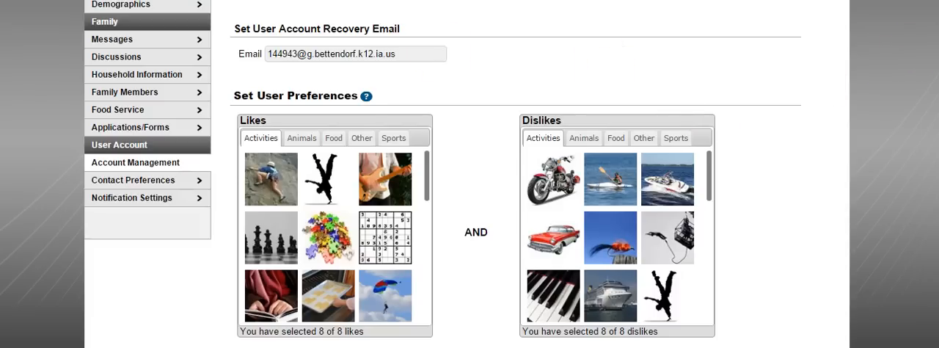
pyautogui.scroll(-3)
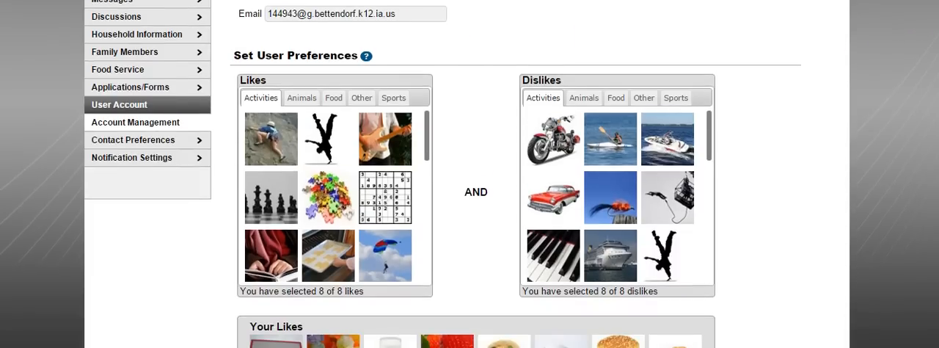
pyautogui.scroll(-3)
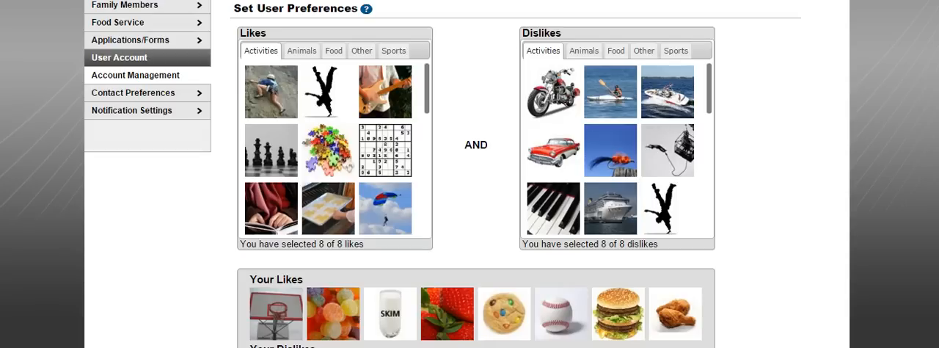
pyautogui.scroll(-3)
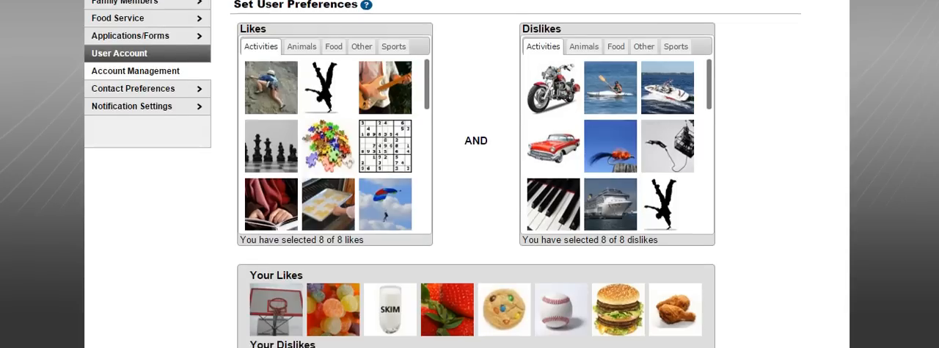
pyautogui.scroll(-3)
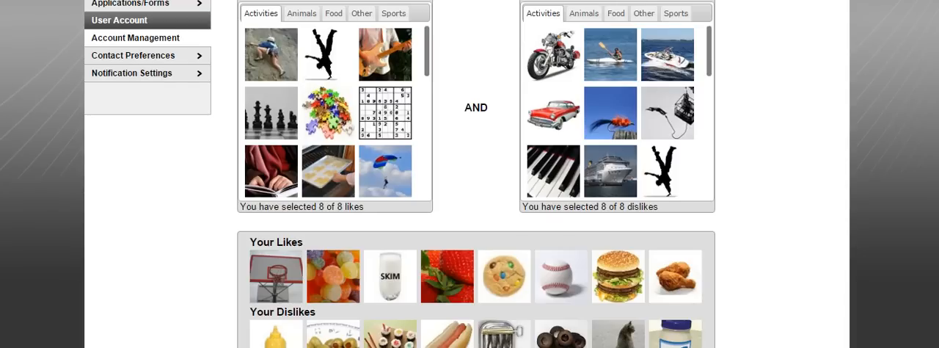
pyautogui.scroll(-3)
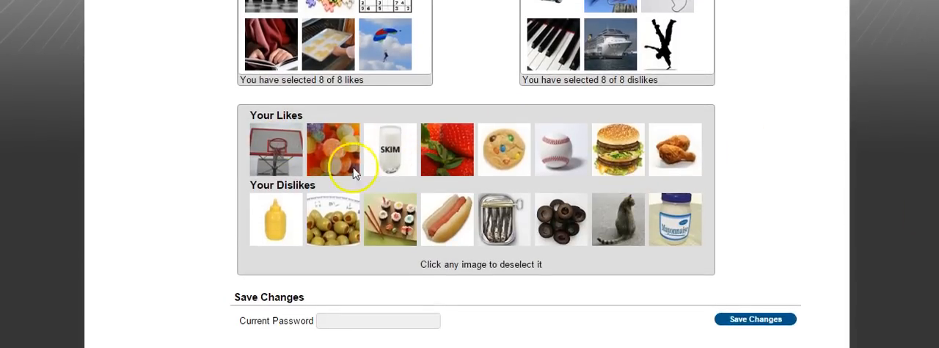
pyautogui.moveTo(446, 219)
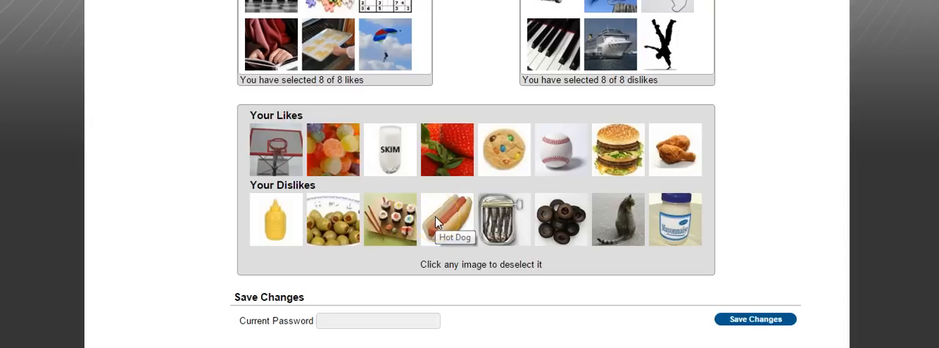
pyautogui.moveTo(734, 184)
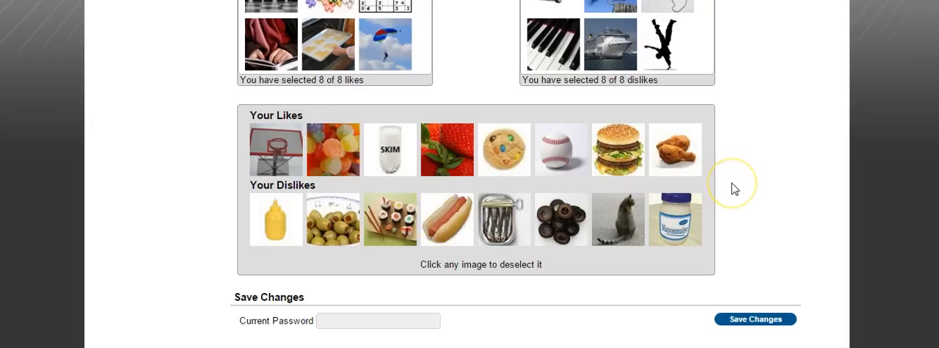
pyautogui.moveTo(734, 188)
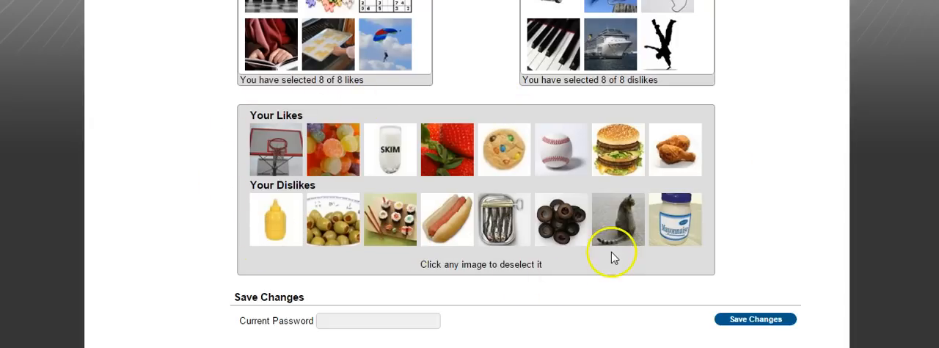
pyautogui.moveTo(452, 233)
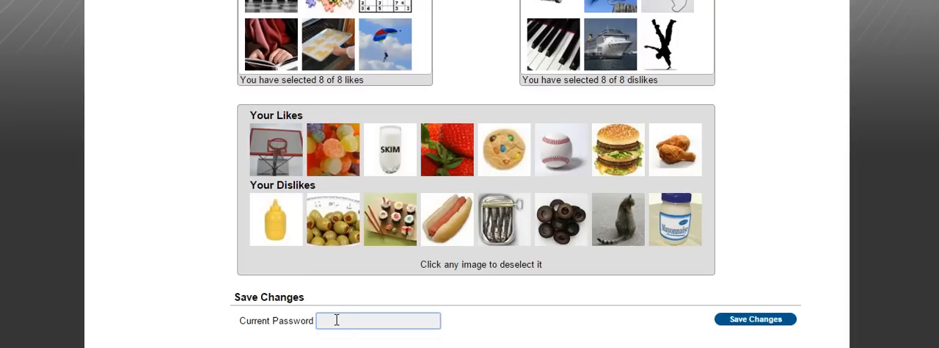
# - Fill the Current Password field with the existing password
pyautogui.write('password')
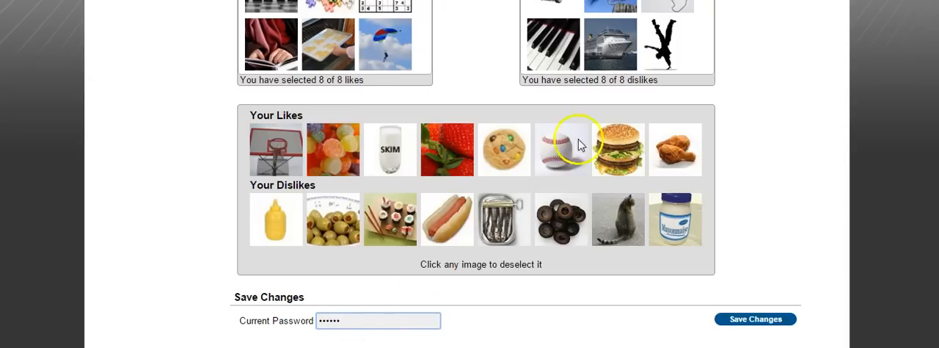
pyautogui.scroll(-3)
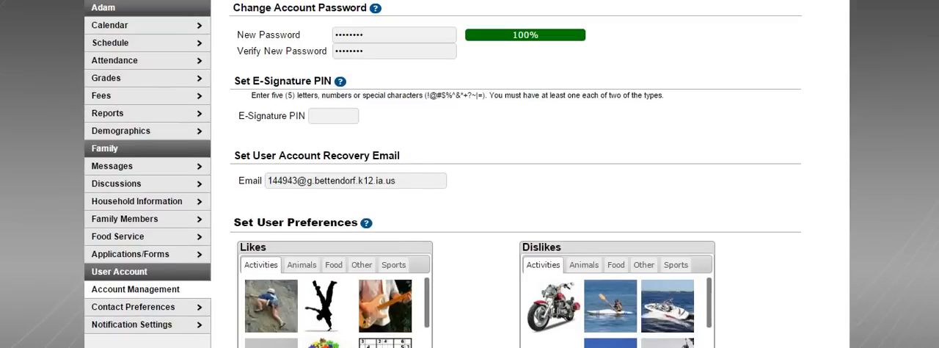
pyautogui.scroll(-3)
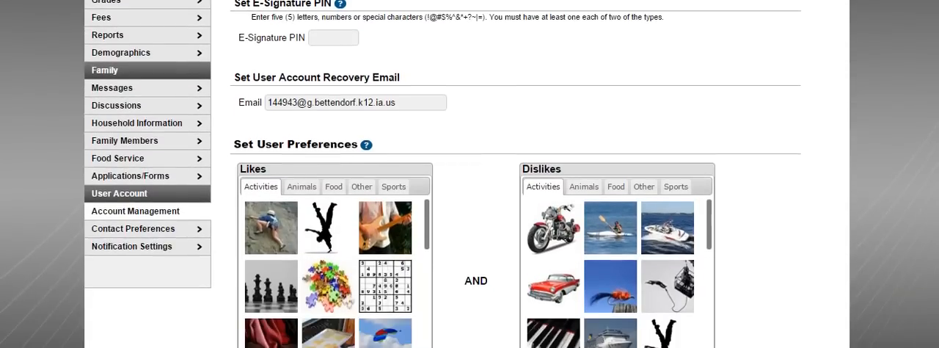
pyautogui.scroll(-3)
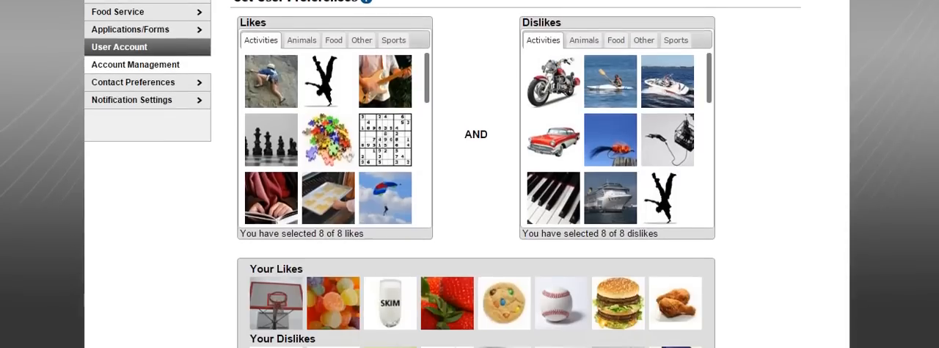
pyautogui.scroll(-3)
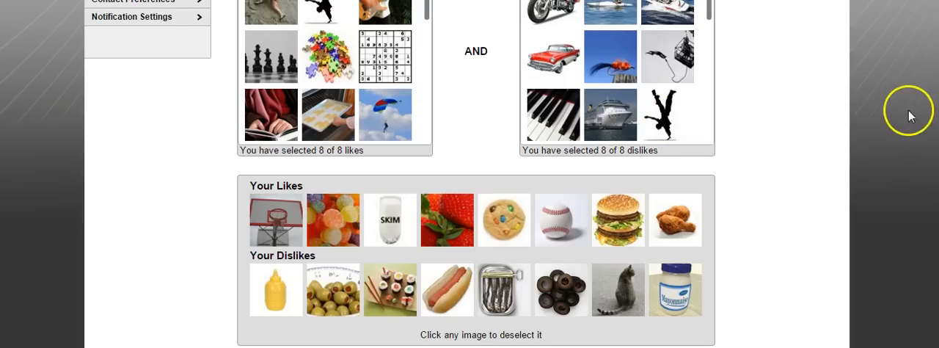
pyautogui.scroll(-3)
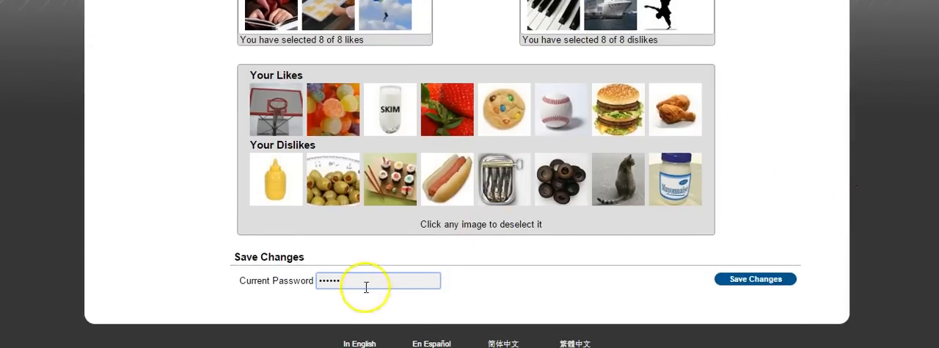
pyautogui.moveTo(707, 286)
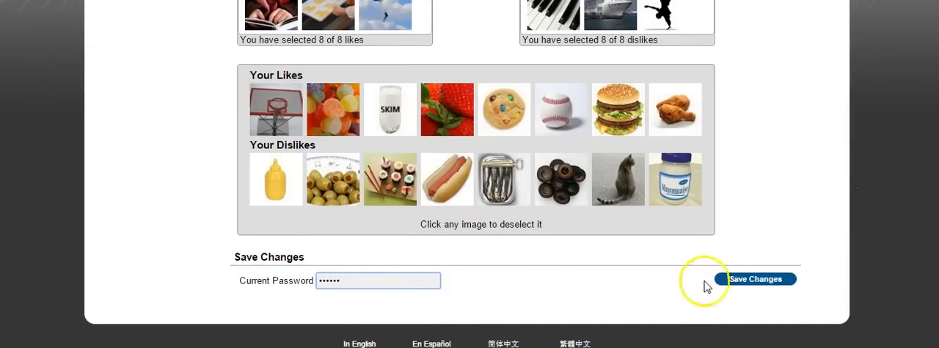